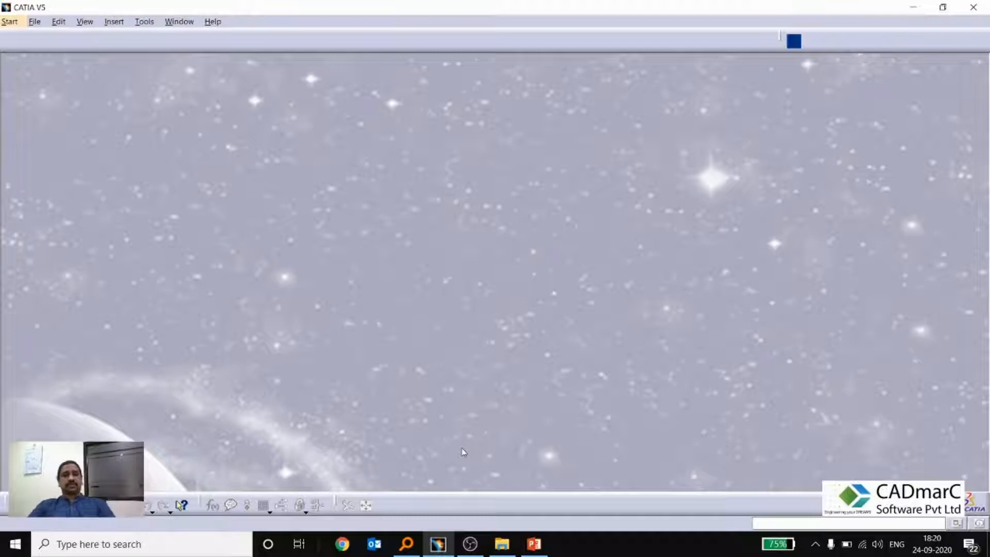
mouse_move(238, 267)
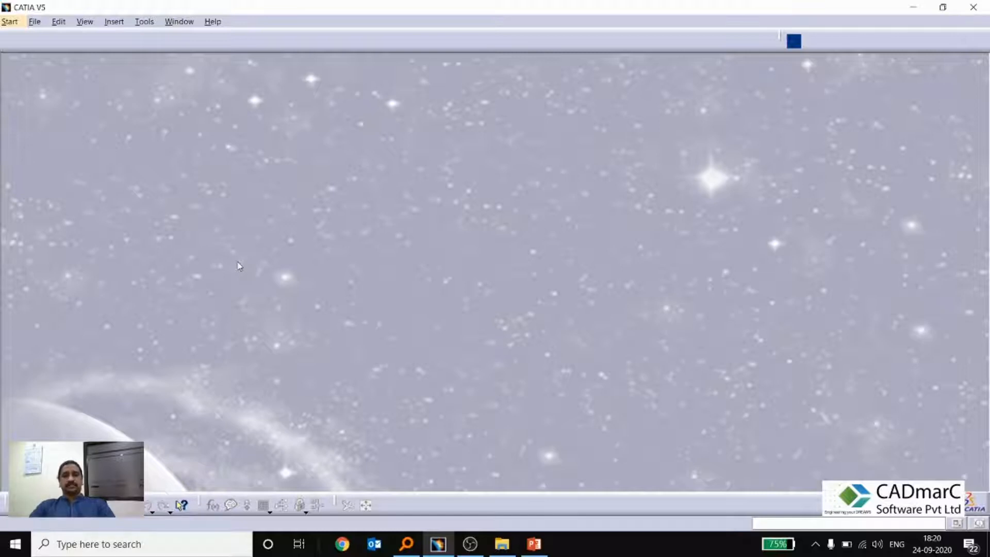
mouse_move(24, 48)
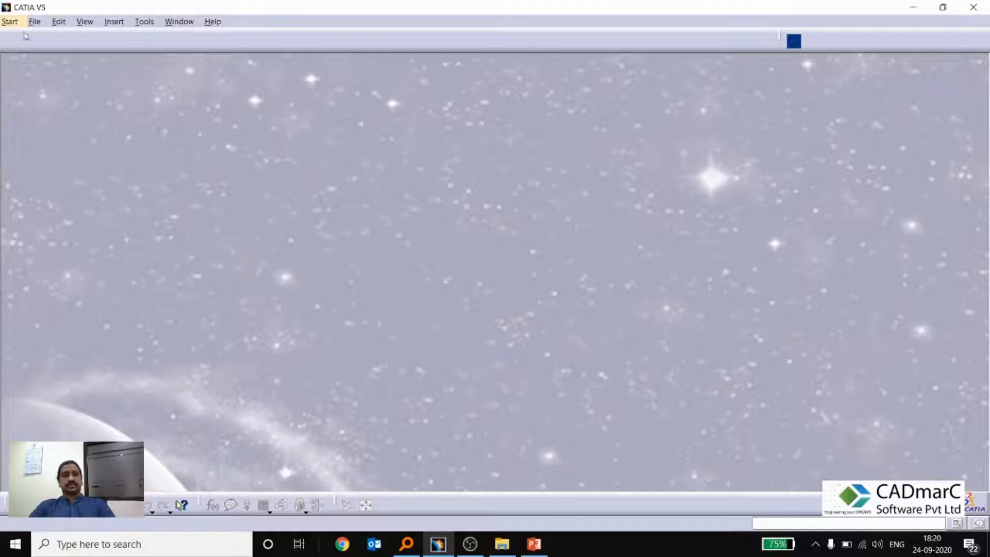
Step: Start a new Part Design part with Enable hybrid design ticked in the New Part dialog
click(8, 20)
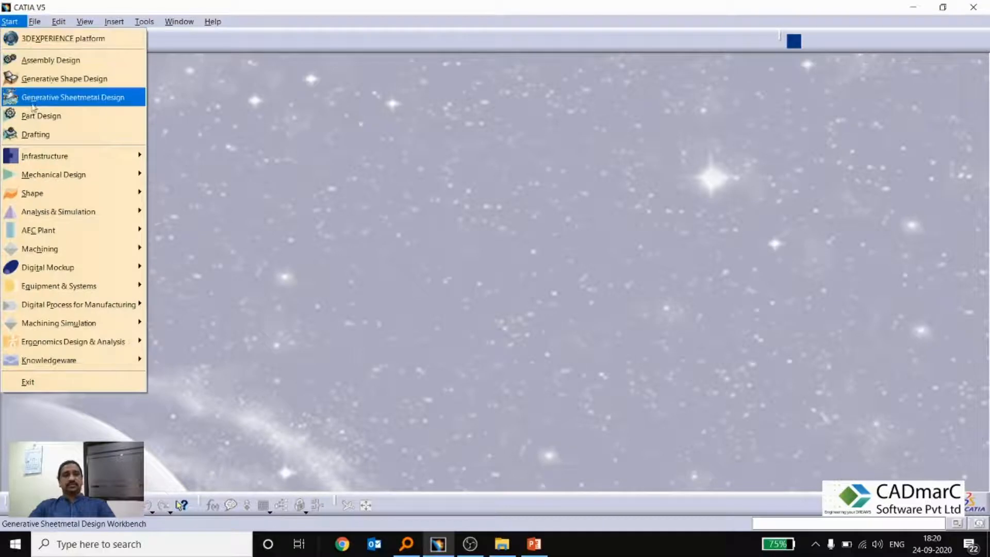
click(41, 116)
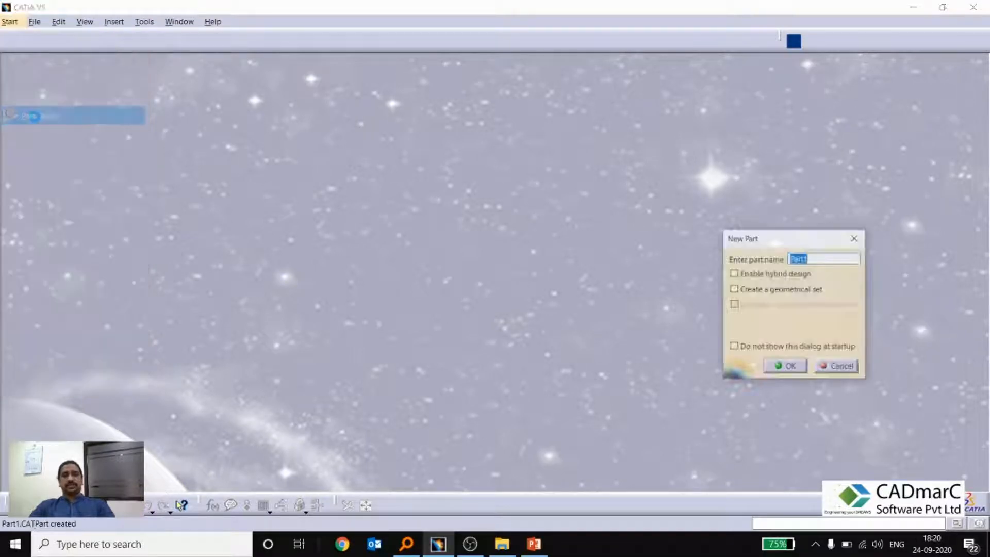
drag(793, 238, 671, 200)
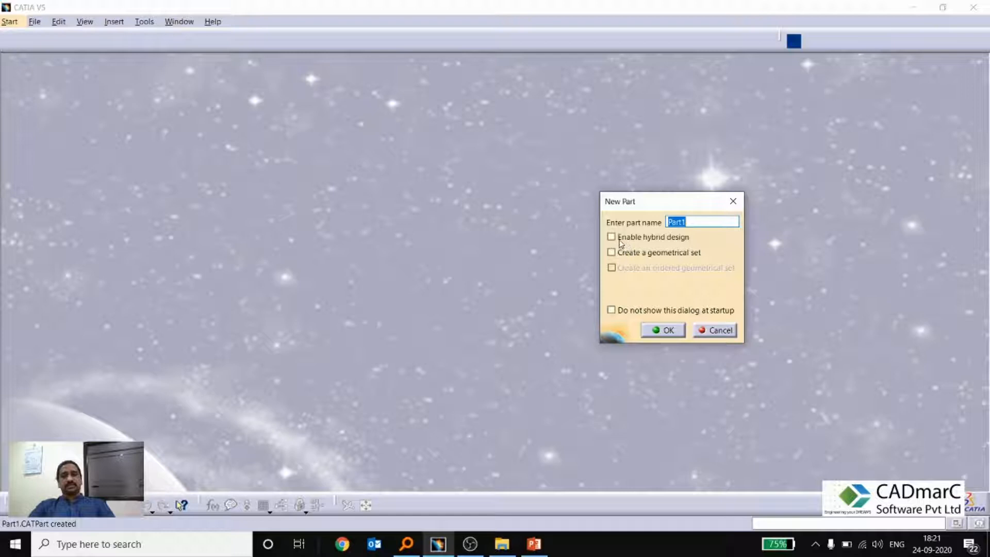
click(611, 237)
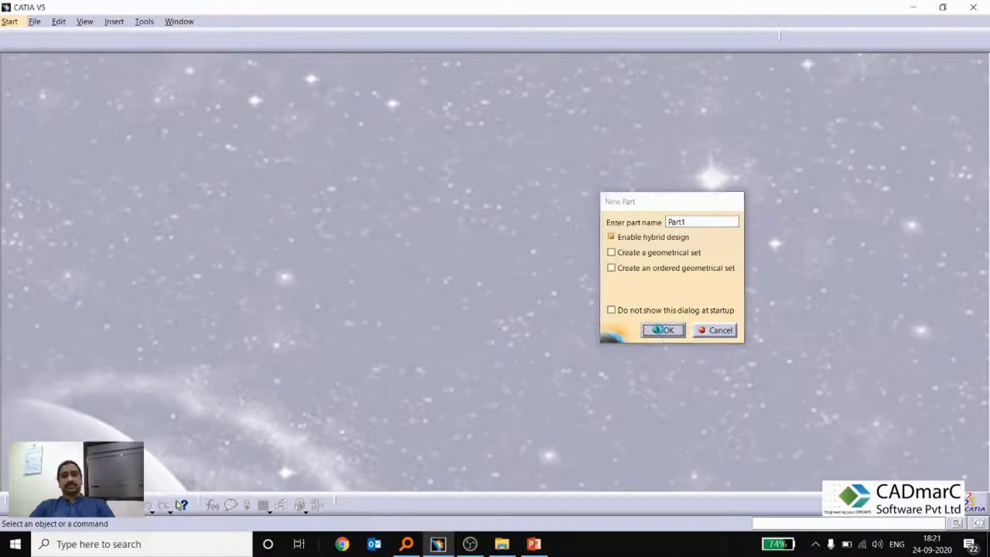
Step: Create Part1 and pad its rectangular sketch to 20mm
click(665, 330)
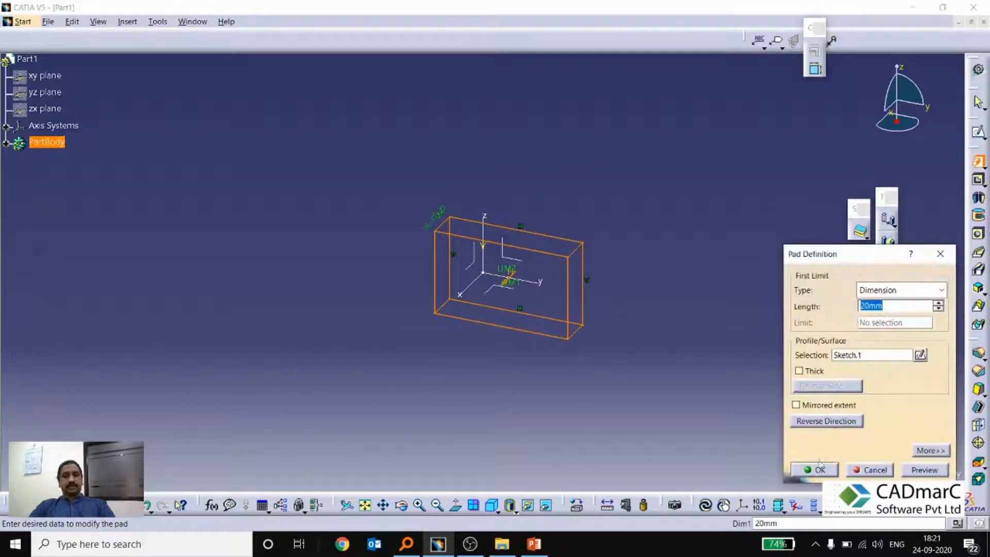
click(819, 469)
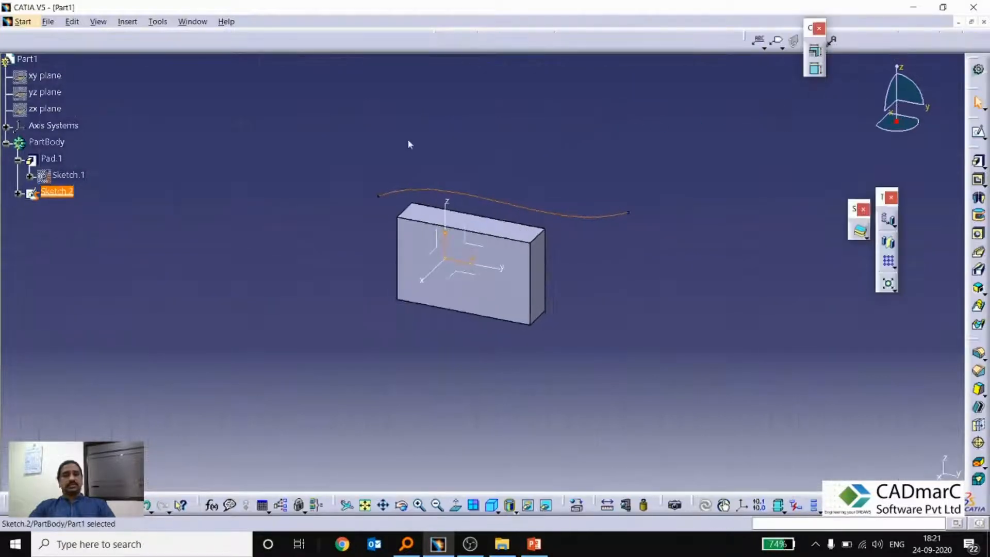
Step: Extrude Sketch.2 into a 20mm surface and expand Extrude.1 to show its limits
click(21, 21)
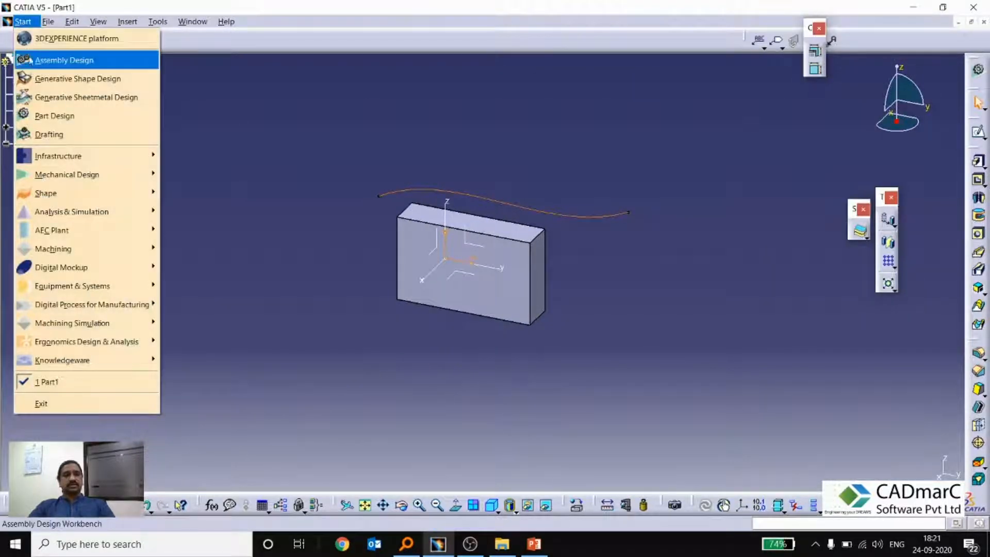
mouse_move(77, 78)
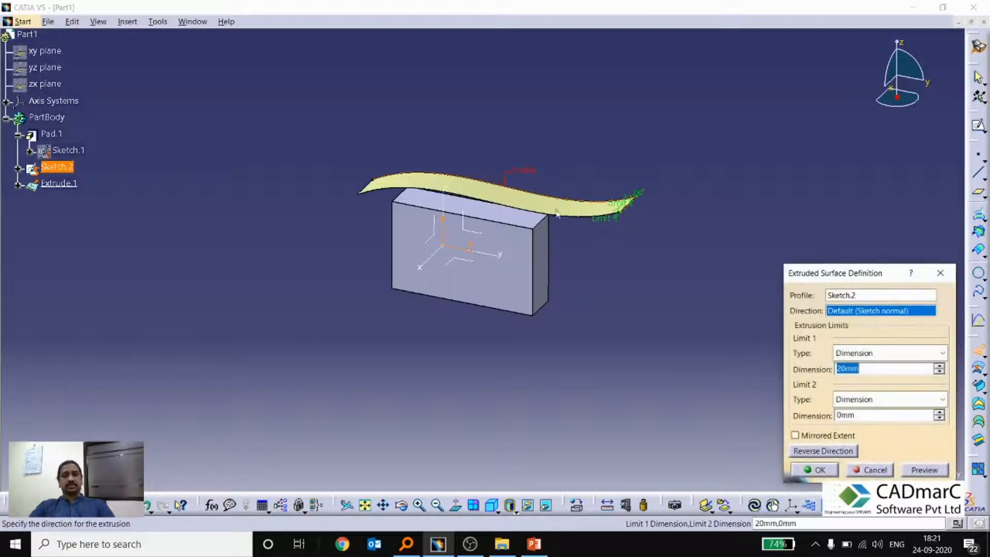
click(815, 470)
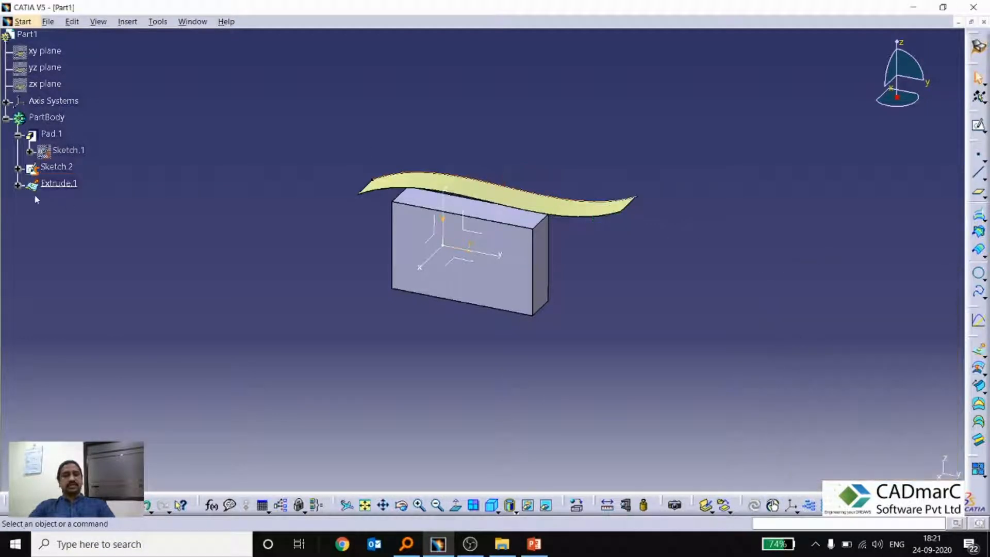
click(49, 133)
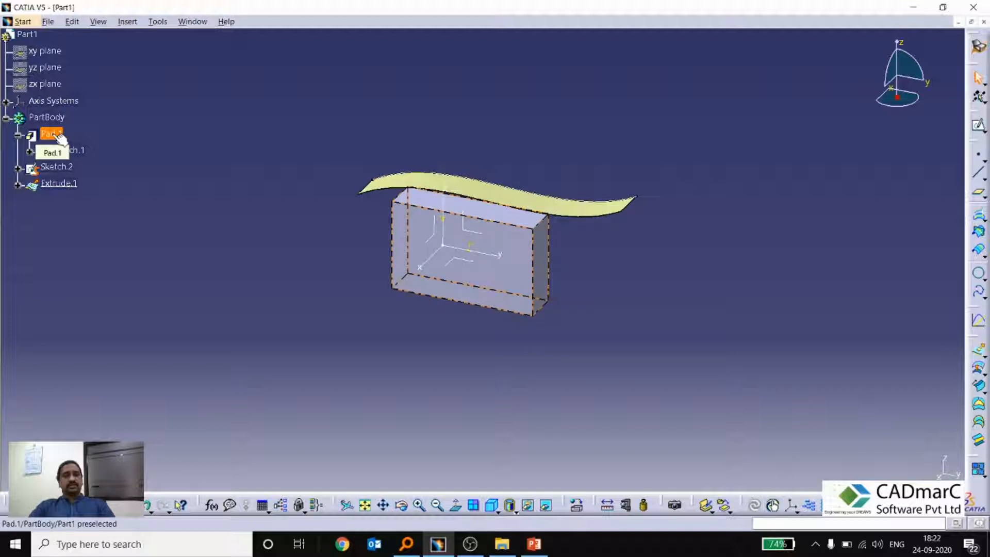
click(58, 184)
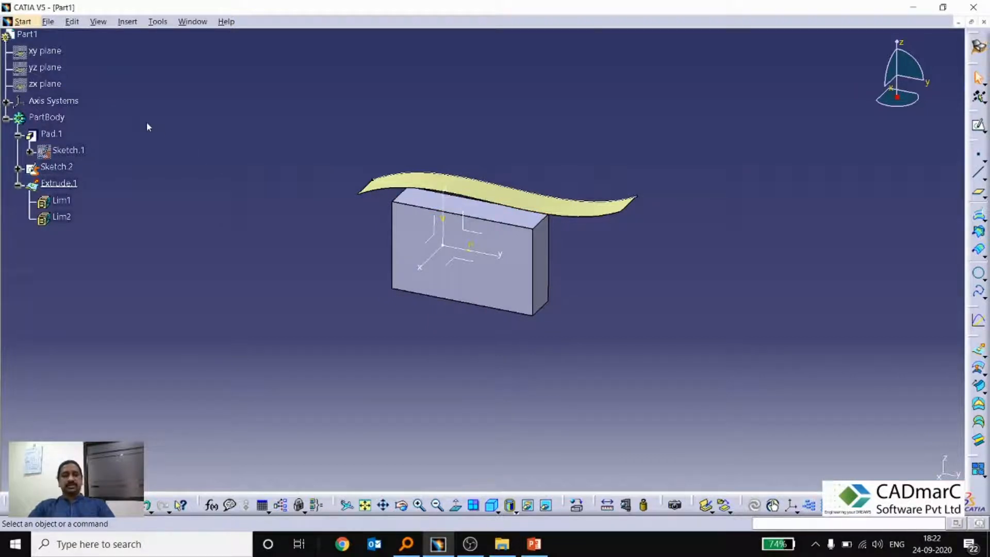
Step: Create a new part, Part2, with Enable hybrid design unticked
click(21, 21)
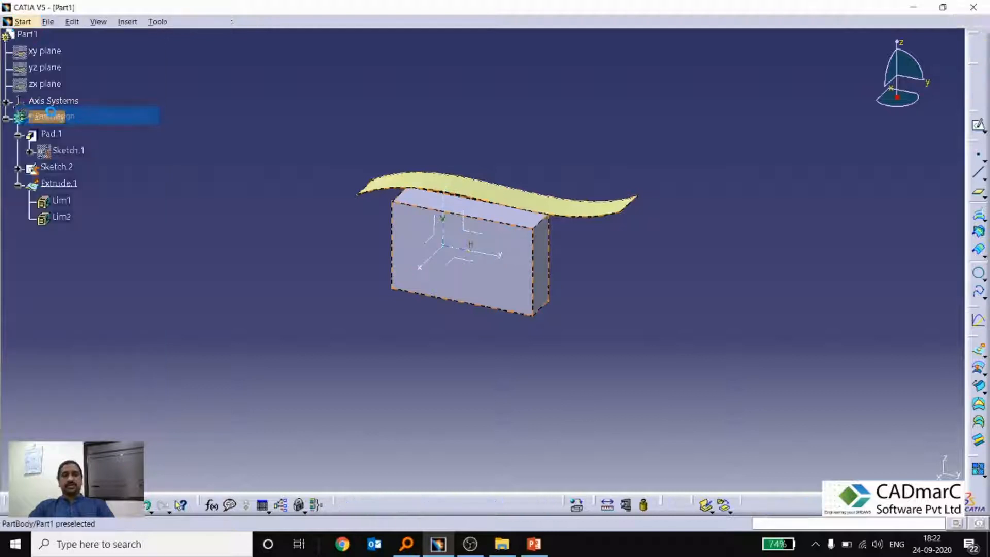
click(21, 21)
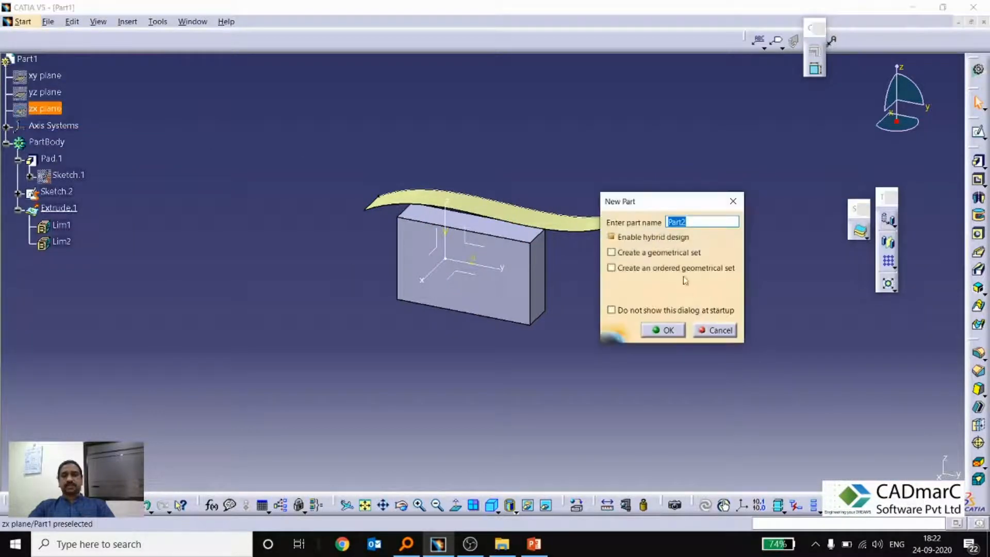
mouse_move(632, 243)
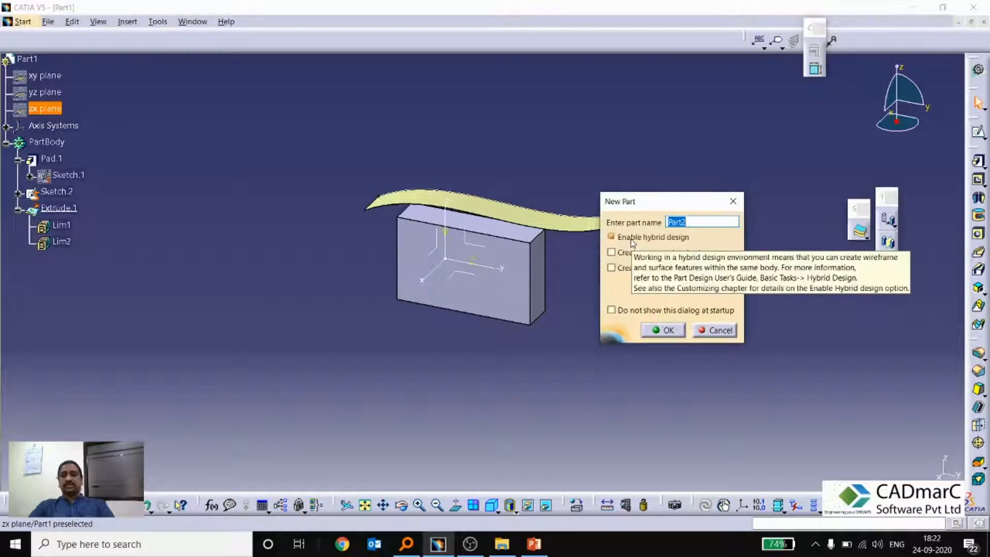
click(611, 237)
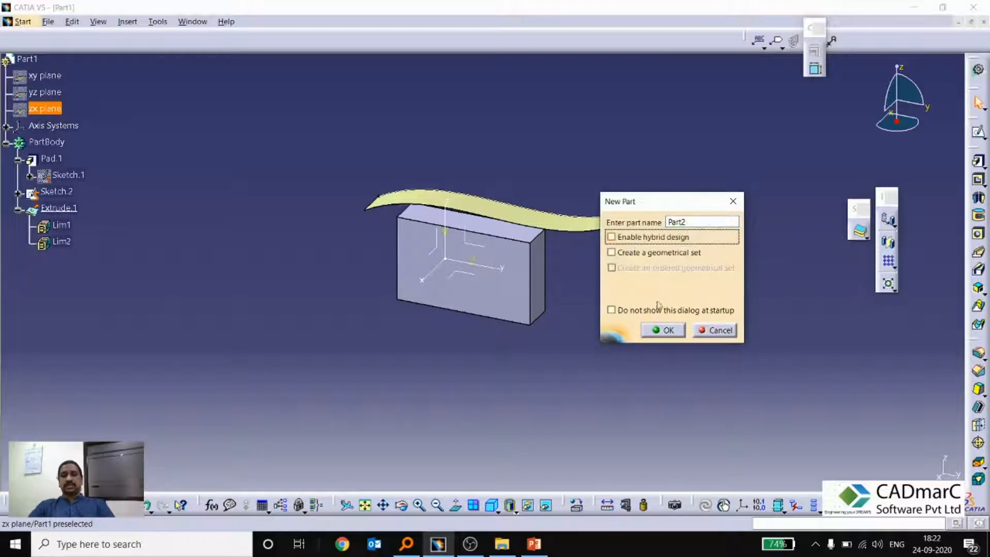
click(663, 330)
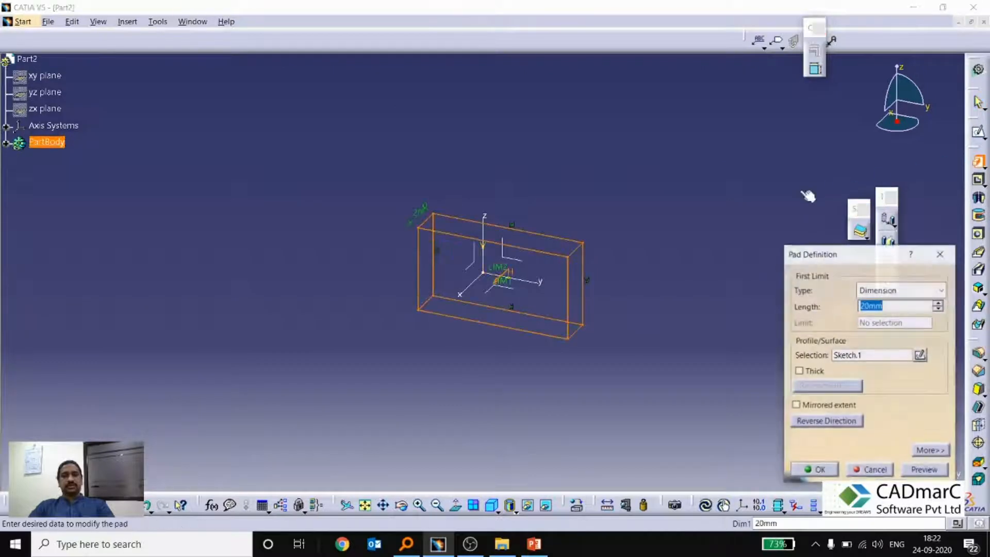
Step: Confirm Part2's 20mm pad, then draw the wavy spline above the rectangle
click(813, 469)
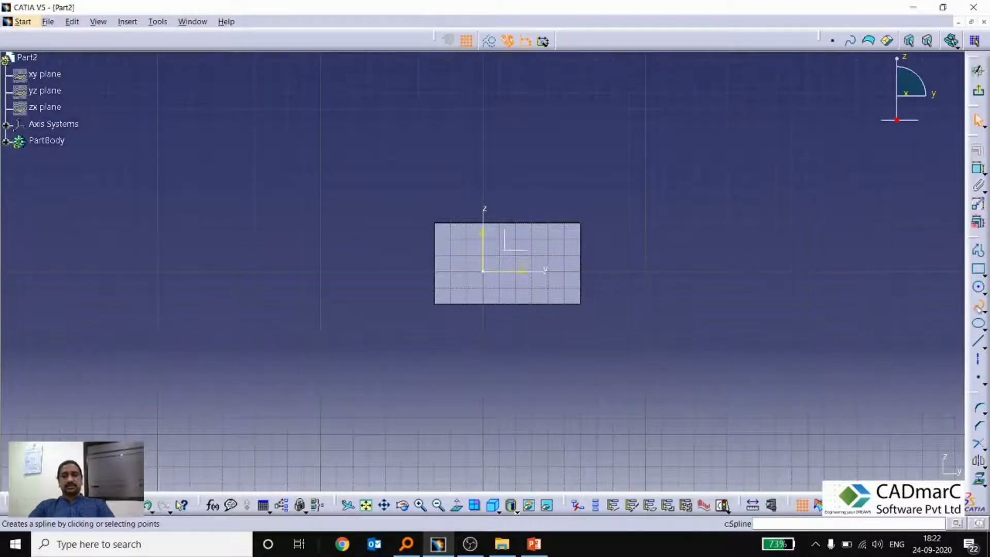
click(642, 188)
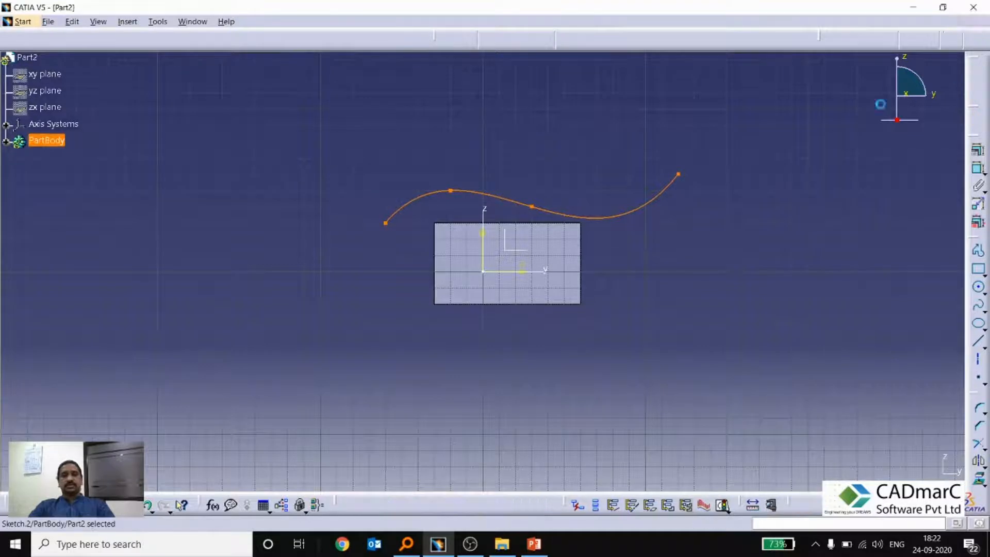
click(21, 22)
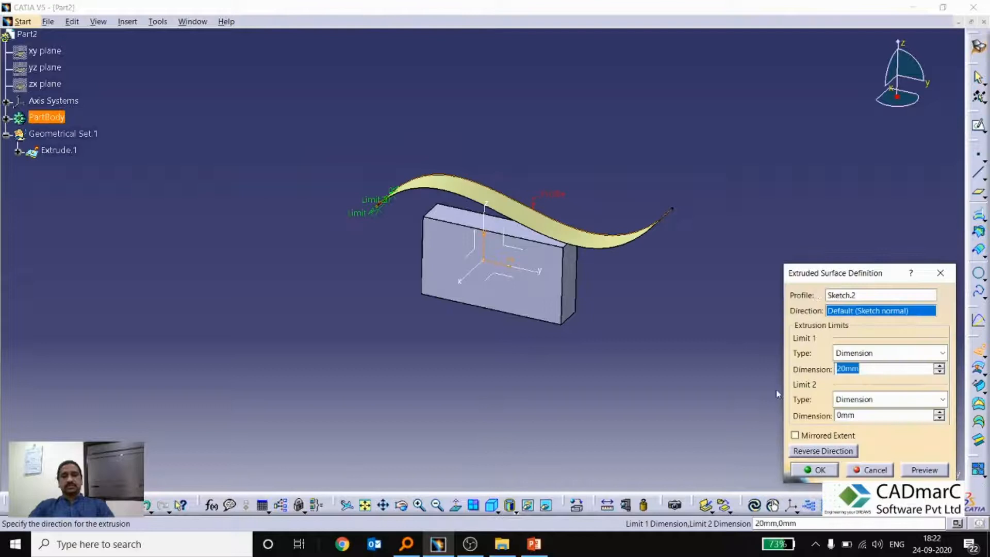
click(815, 470)
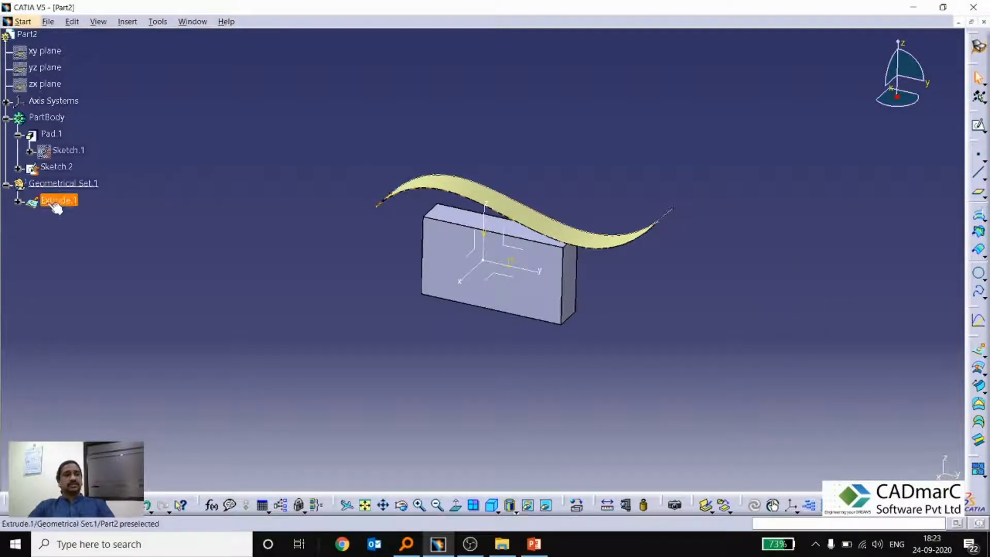
click(62, 183)
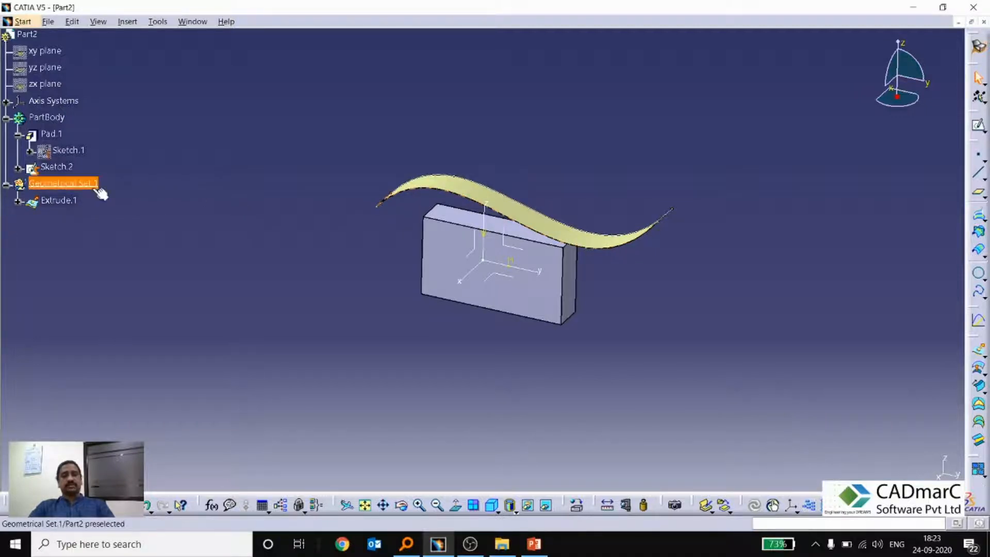
click(57, 201)
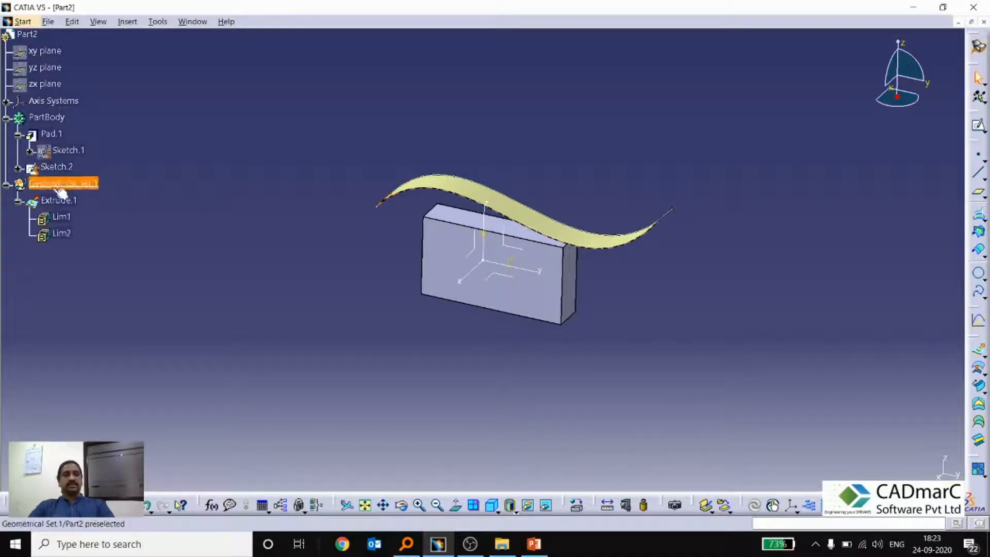
click(61, 150)
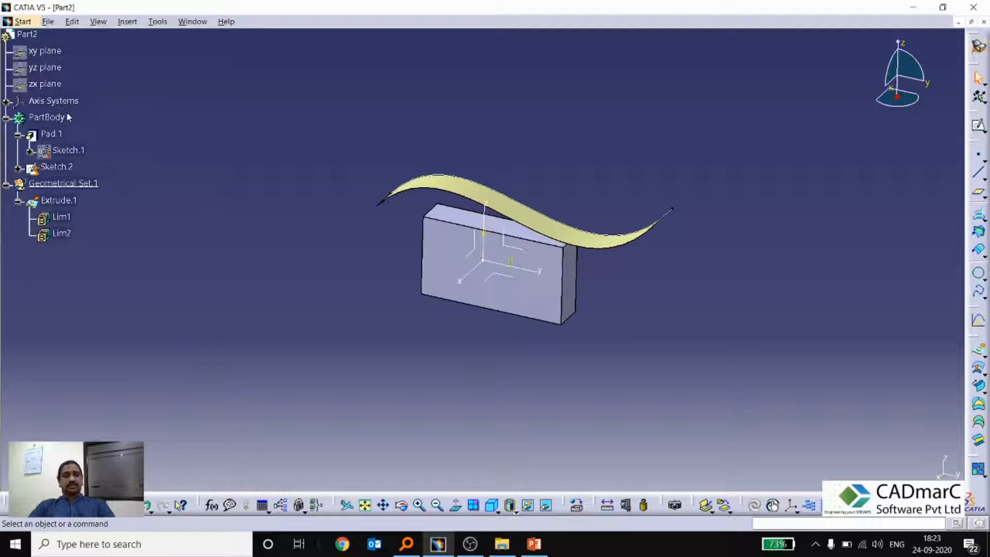
click(45, 117)
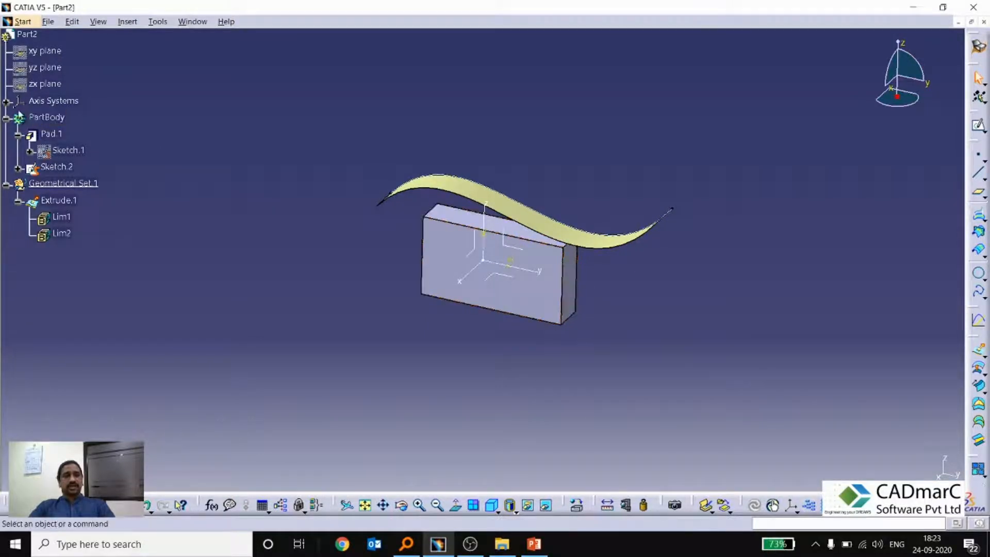
click(44, 117)
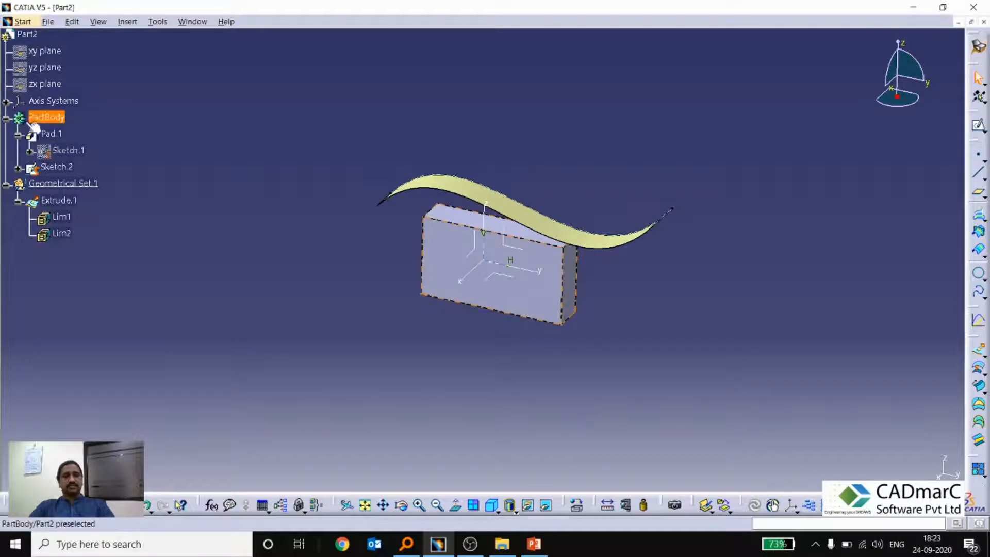
mouse_move(36, 123)
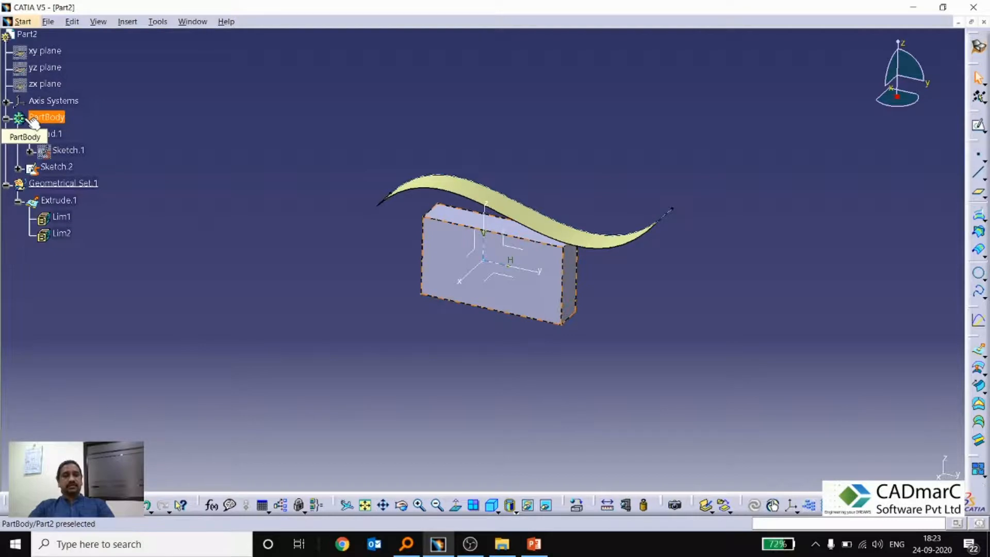
click(146, 168)
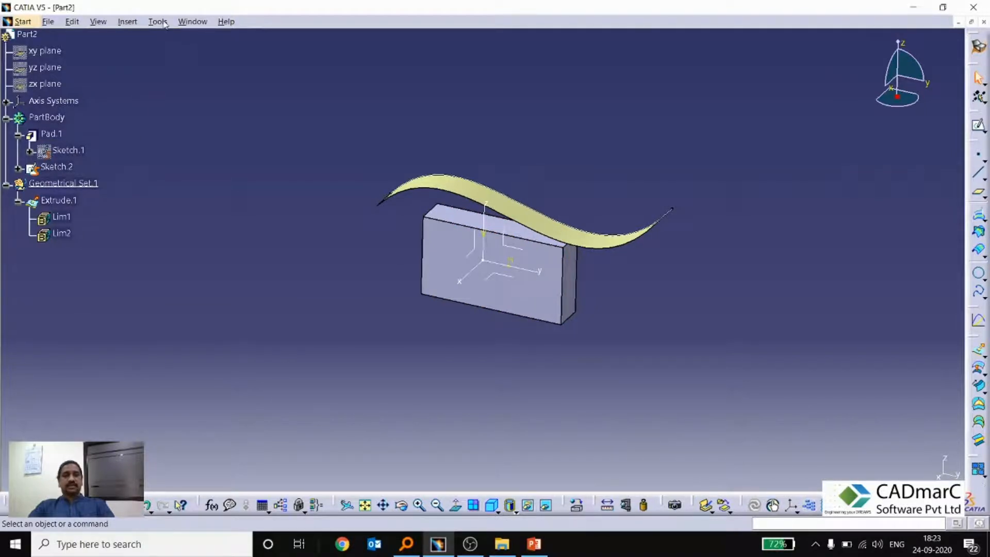
Step: In Options > Part Document, enable hybrid design inside part bodies and confirm
click(158, 21)
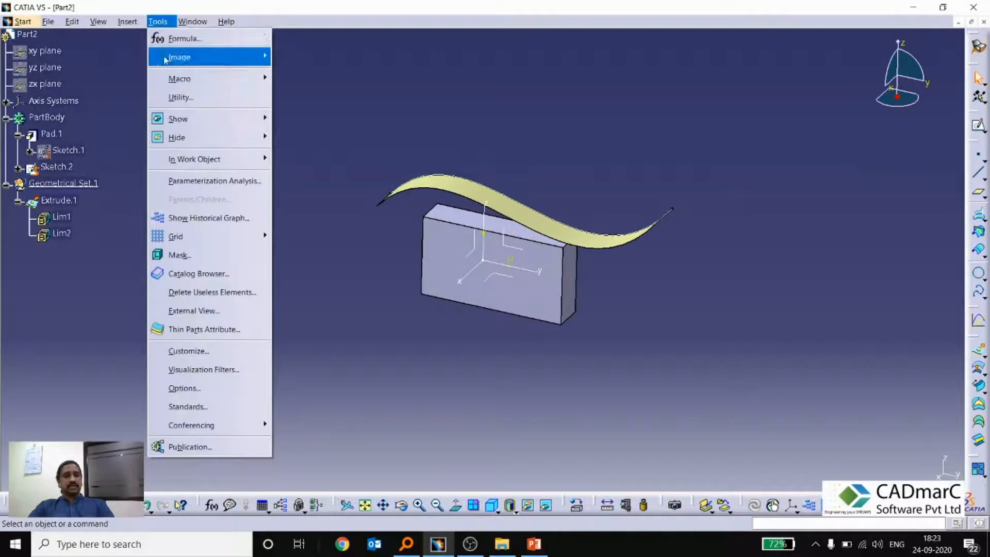
mouse_move(205, 388)
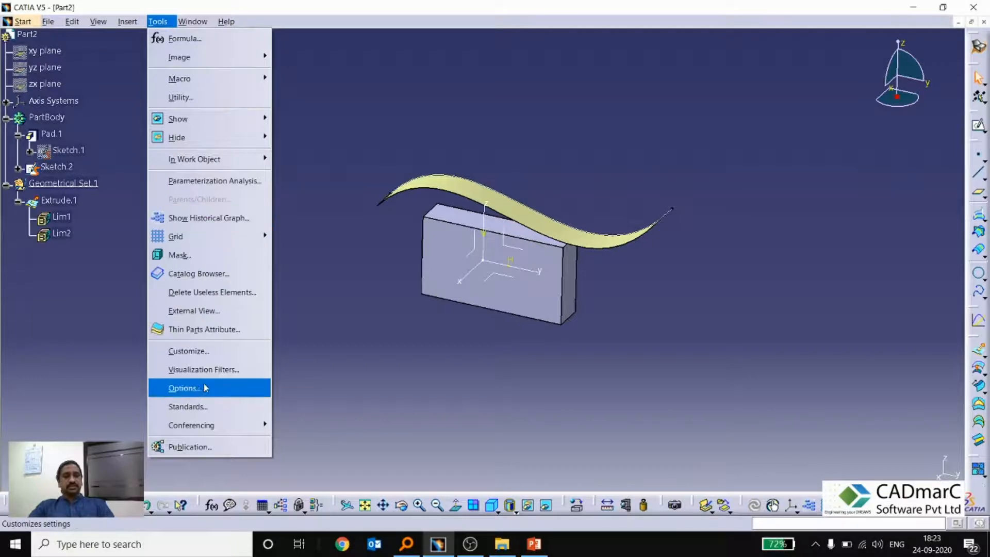
click(184, 388)
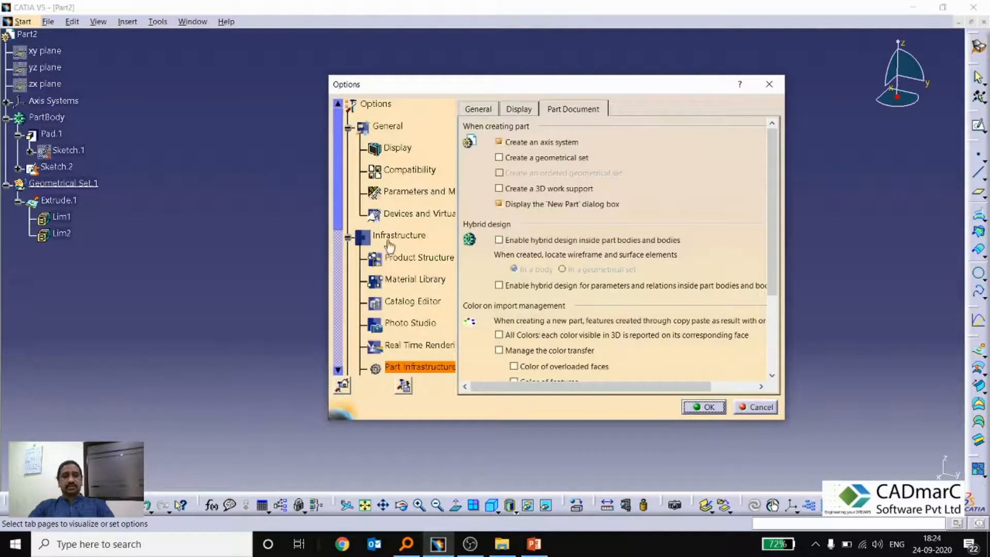
click(419, 257)
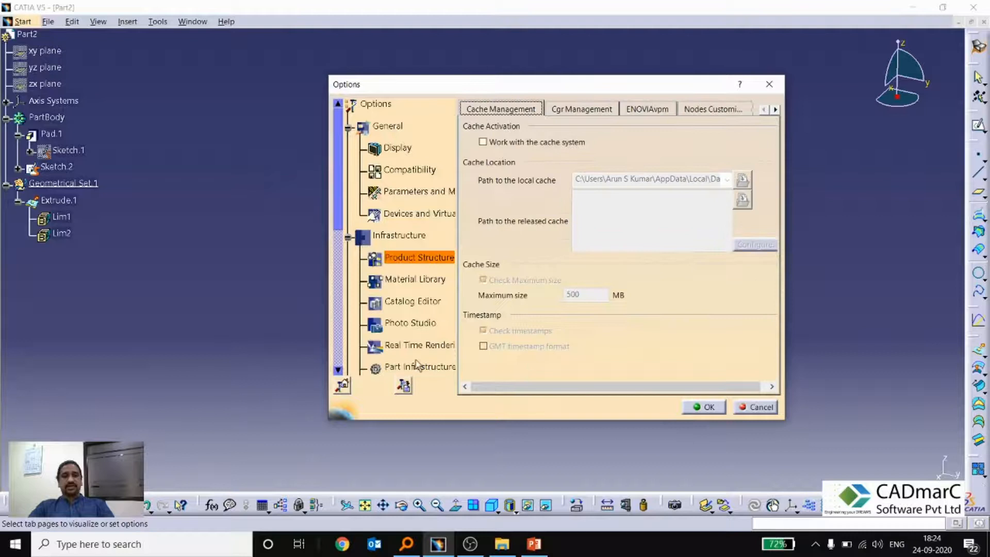
click(418, 367)
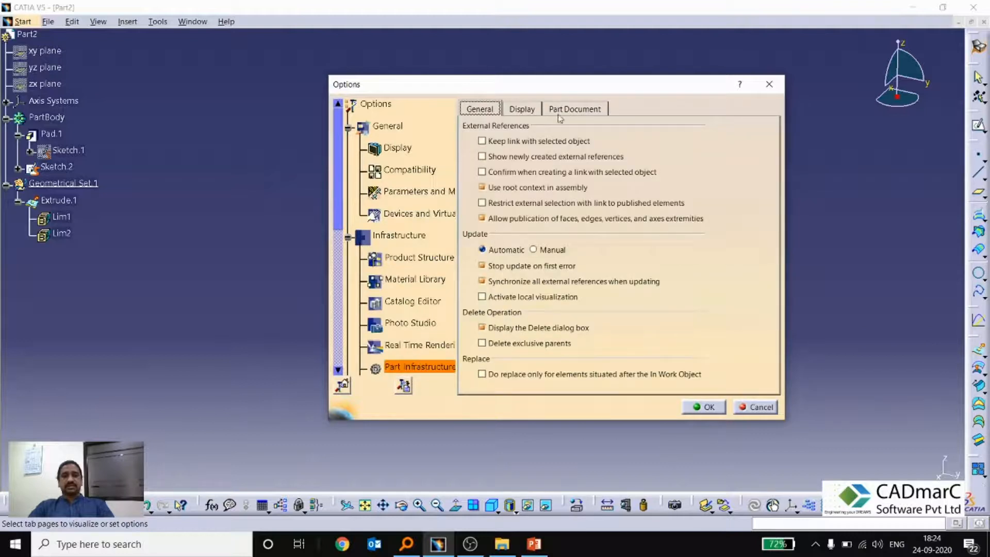
click(575, 108)
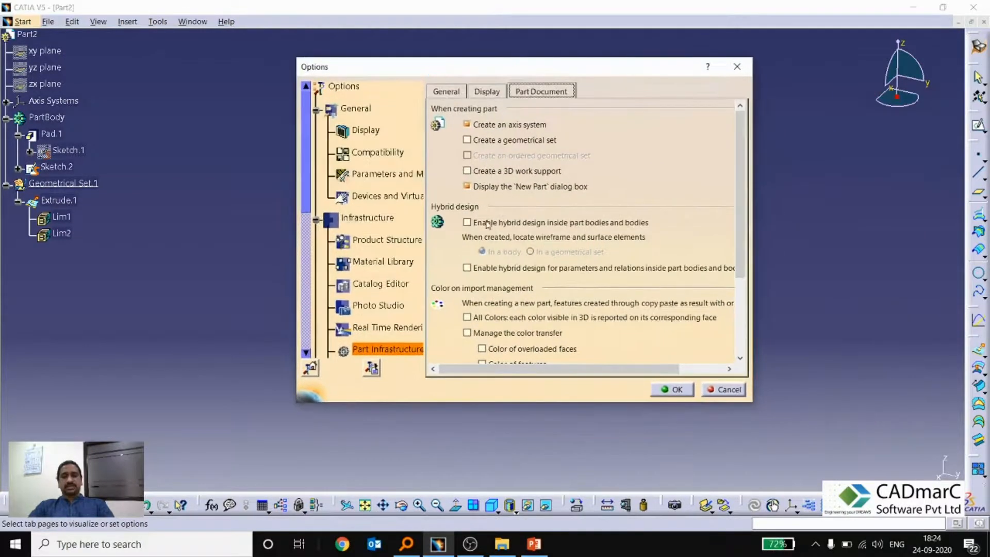
mouse_move(478, 224)
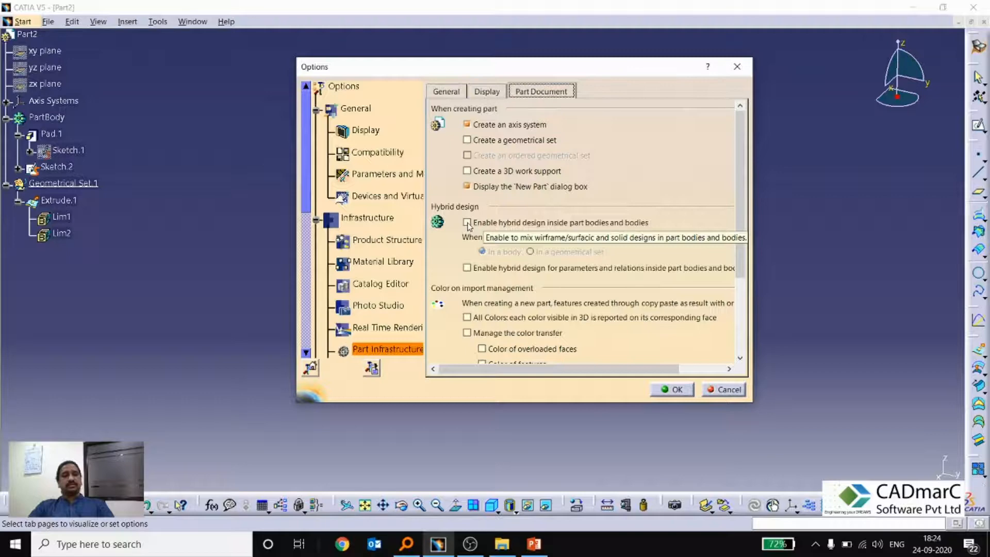
click(468, 223)
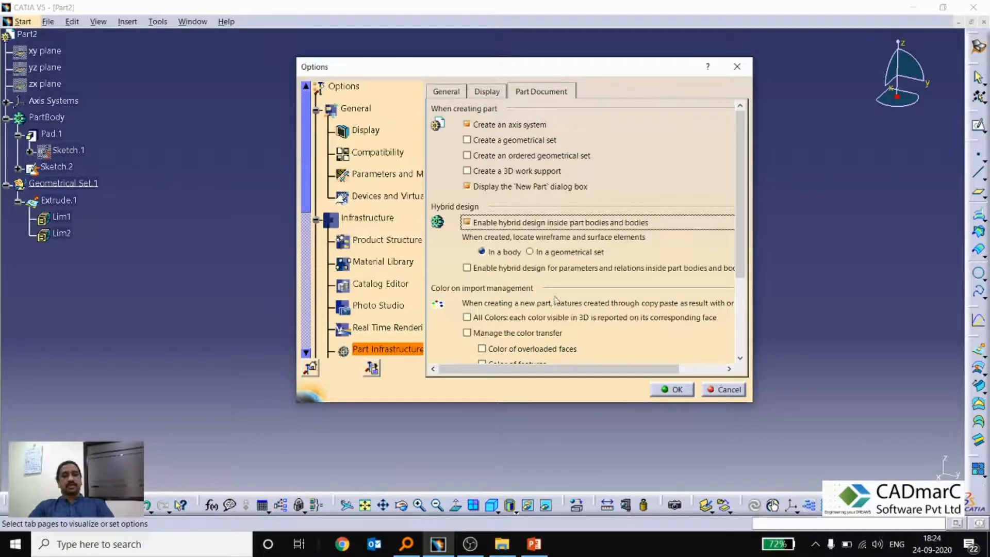
click(671, 389)
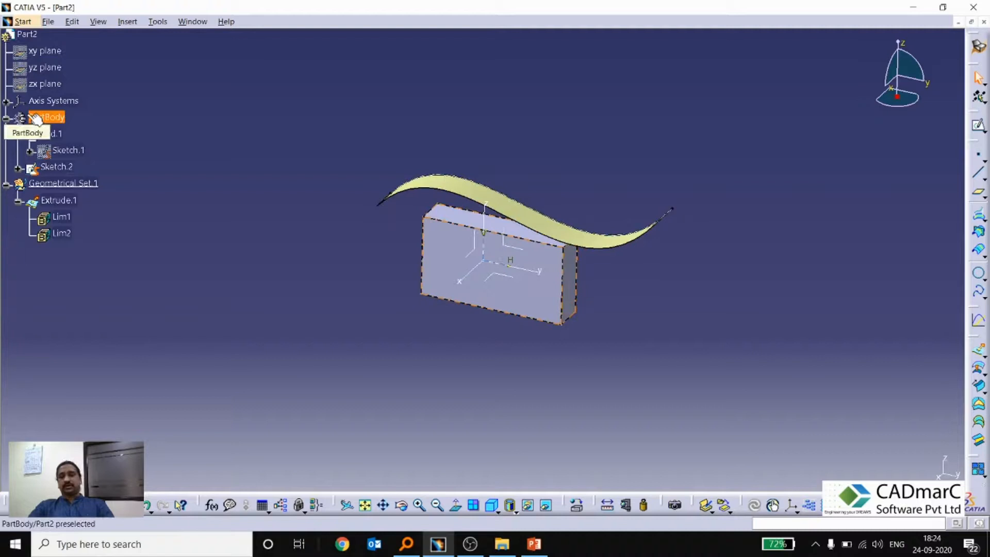
Step: Switch to the Part1 window and adjust the view of its block and surface
click(193, 21)
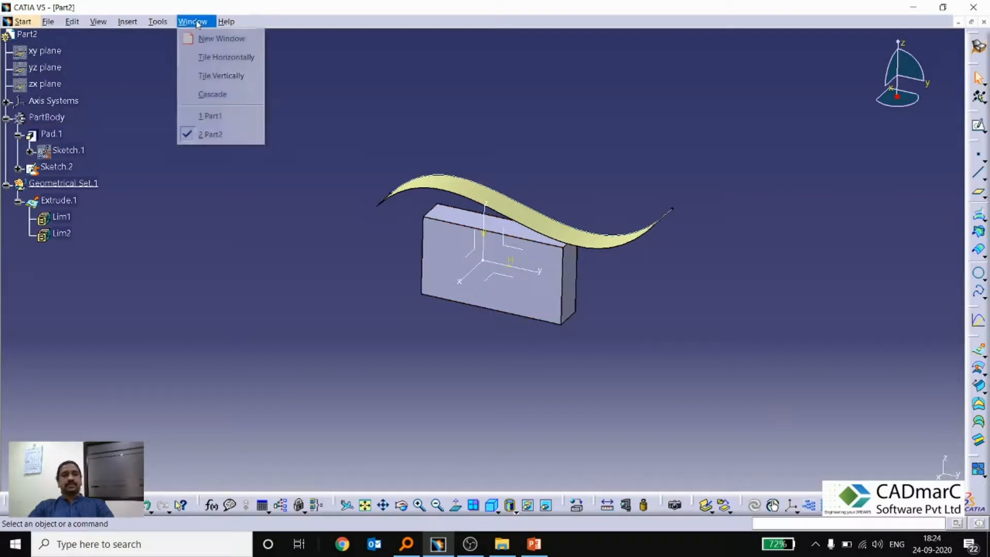
click(211, 116)
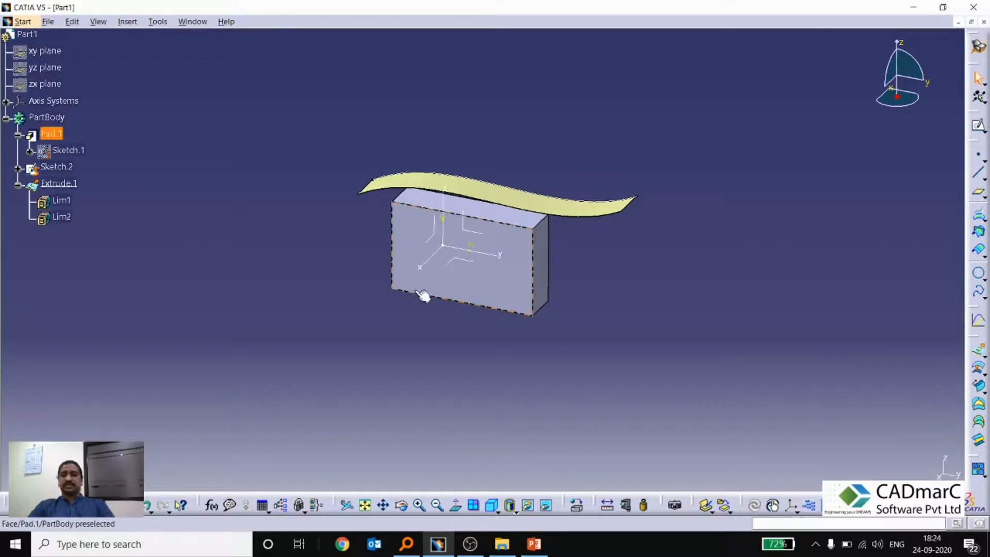
click(330, 283)
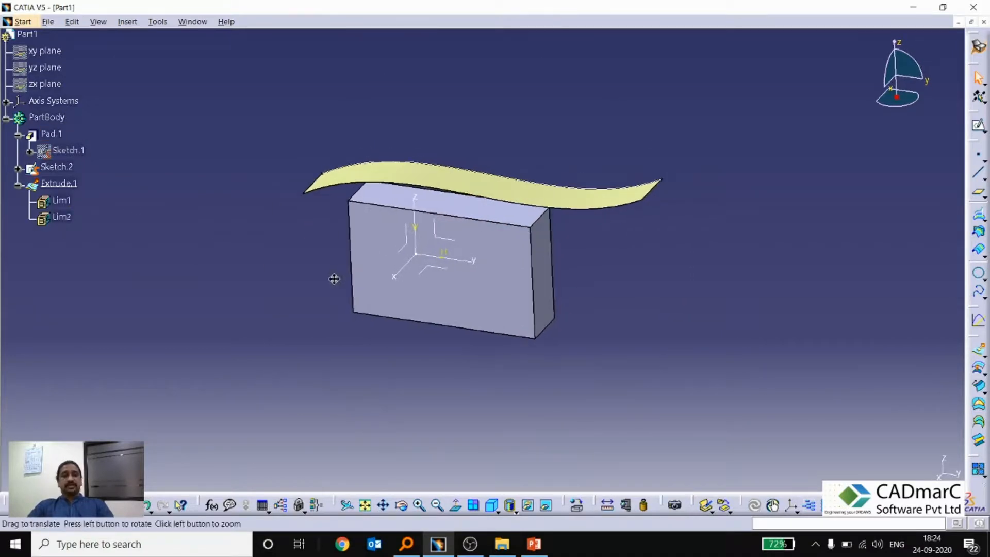
click(158, 21)
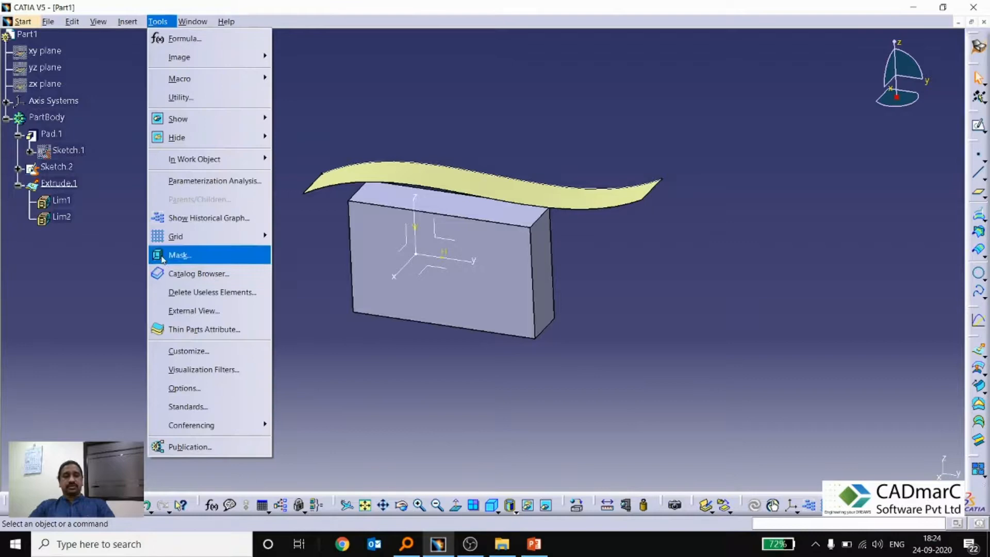
Step: Untick hybrid design inside part bodies in Options, then clear the model selection
click(184, 388)
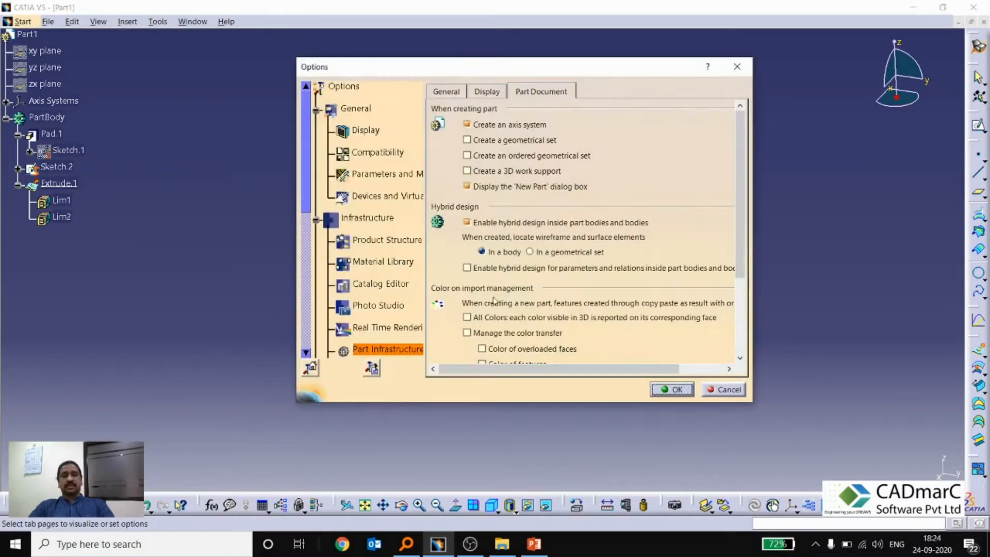
mouse_move(469, 222)
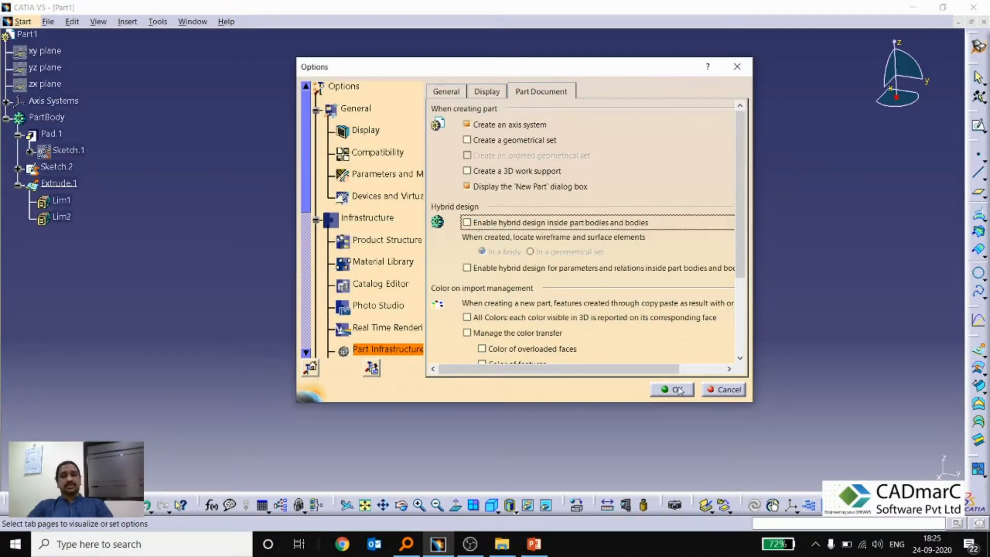
click(672, 389)
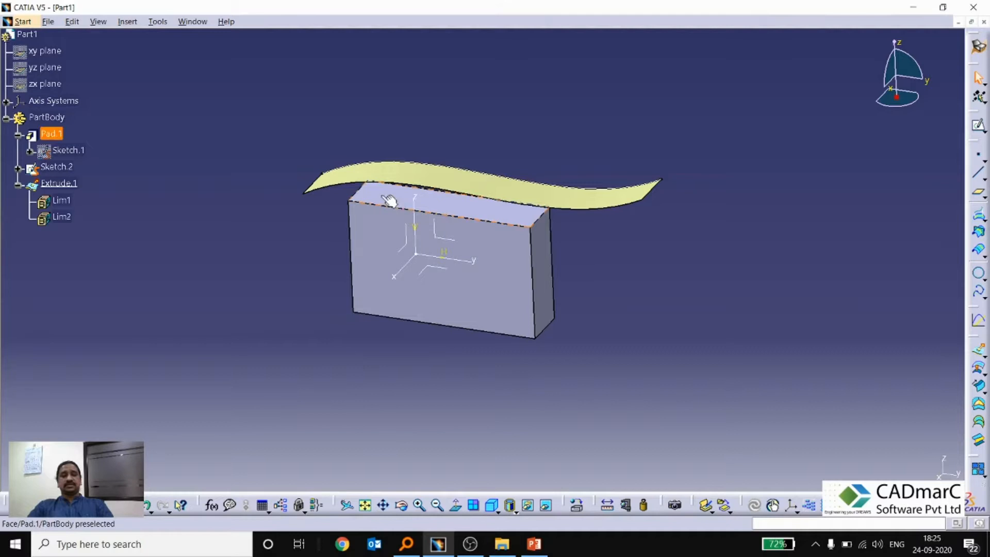
click(294, 160)
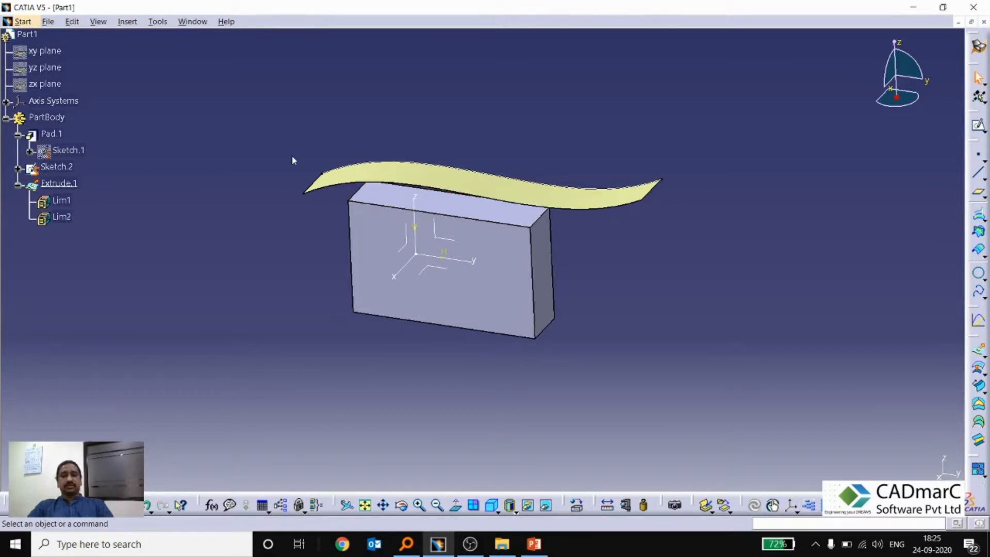